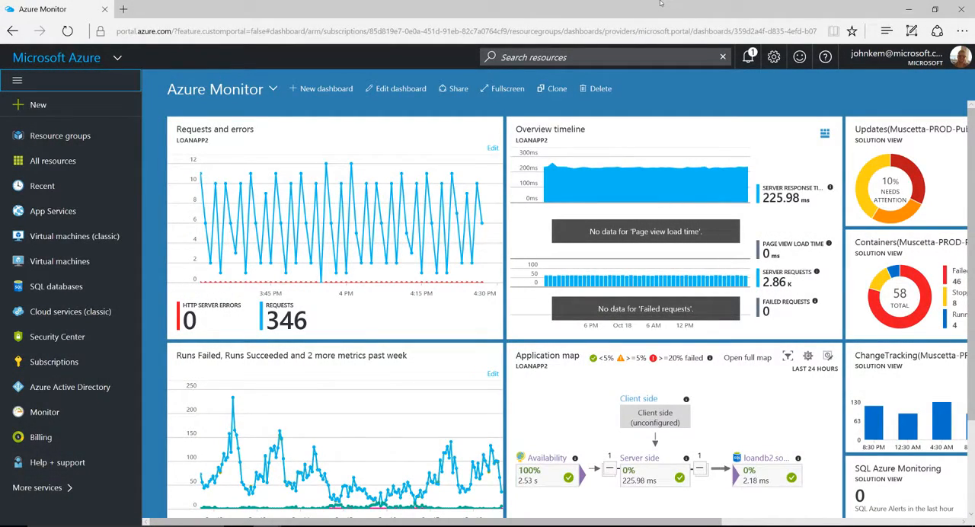
{"action": "mouse_move", "coordinate": [45, 411]}
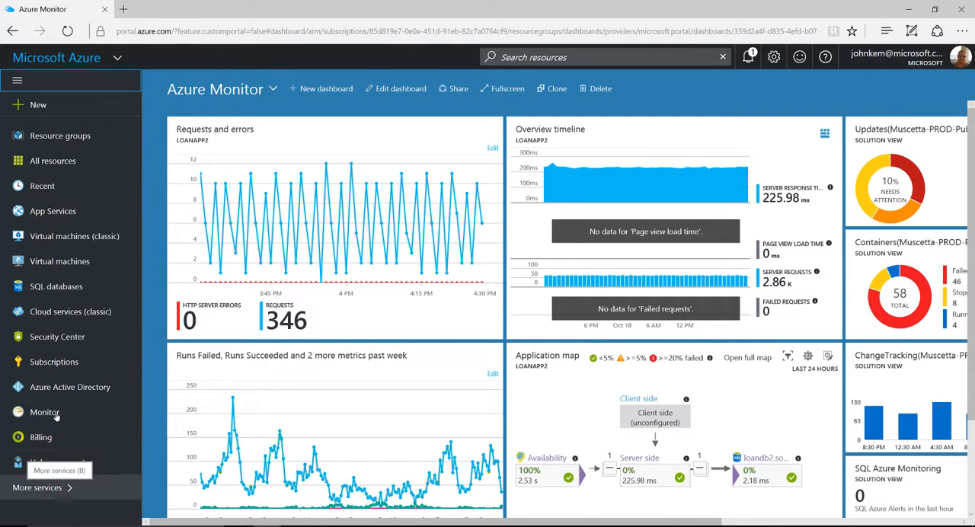
Open Azure Monitor from the left navigation, landing on its Activity log page
{"action": "left_click", "coordinate": [45, 412]}
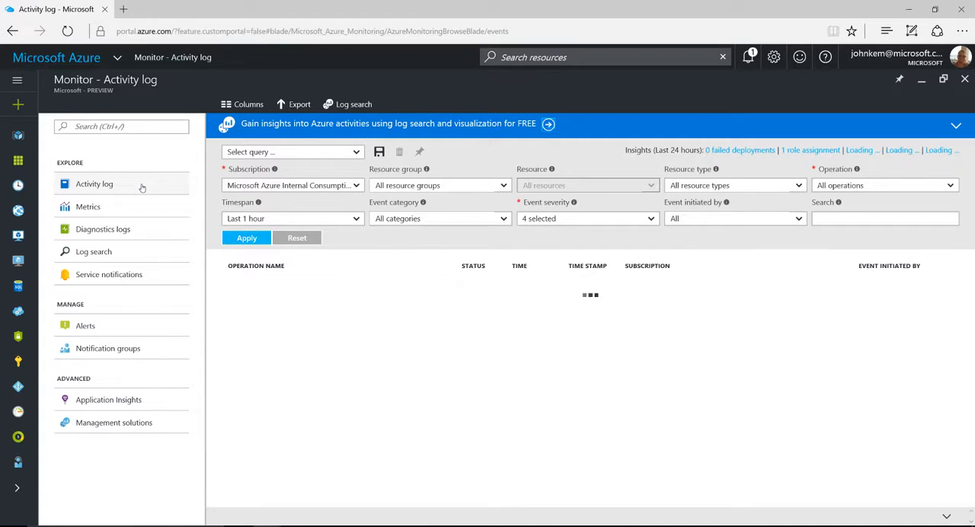
Set activity log filters to resource group azureMonVidDemo2 and Critical event severity
{"action": "left_click", "coordinate": [246, 238]}
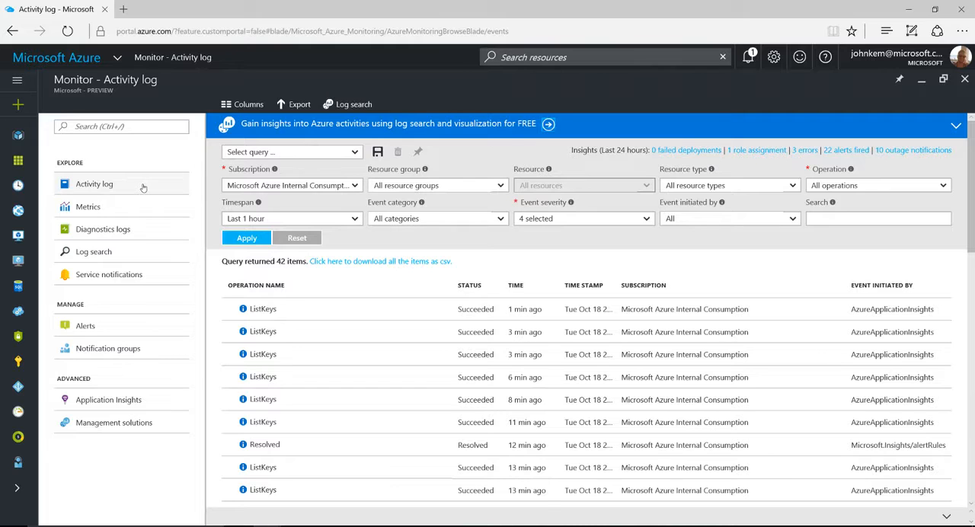
{"action": "mouse_move", "coordinate": [129, 188]}
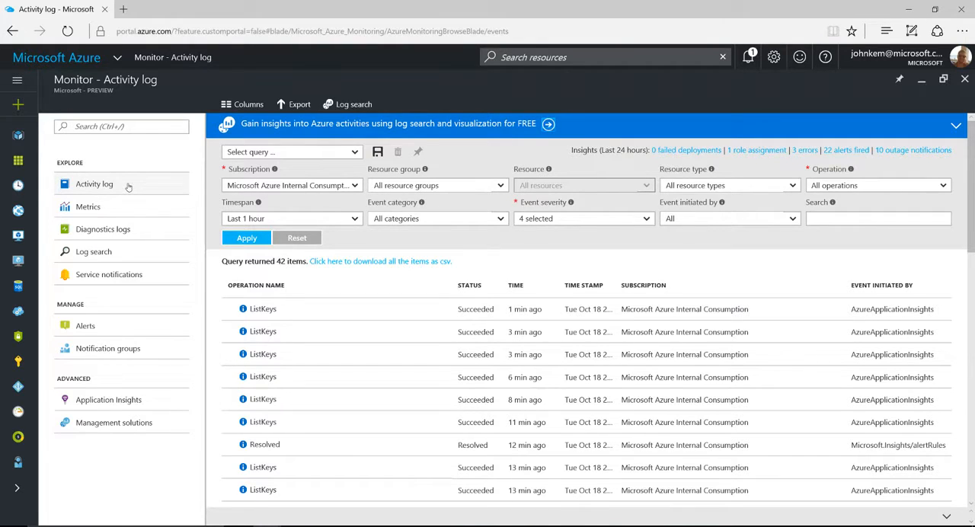
{"action": "mouse_move", "coordinate": [161, 185]}
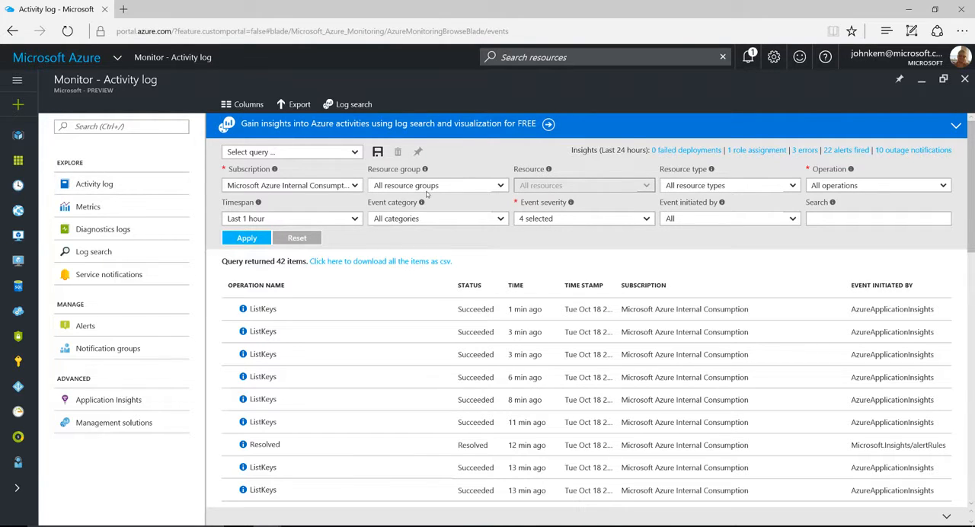
{"action": "left_click", "coordinate": [438, 185]}
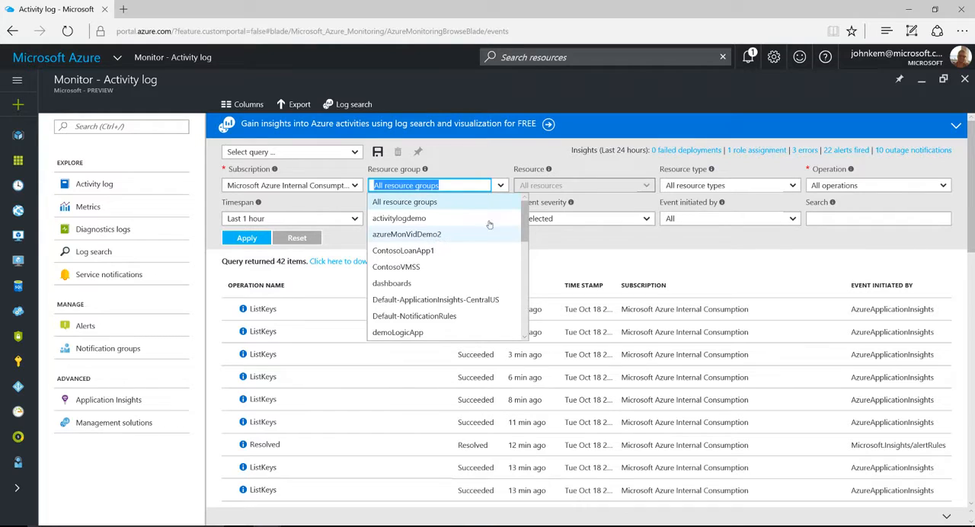
{"action": "left_click", "coordinate": [406, 234]}
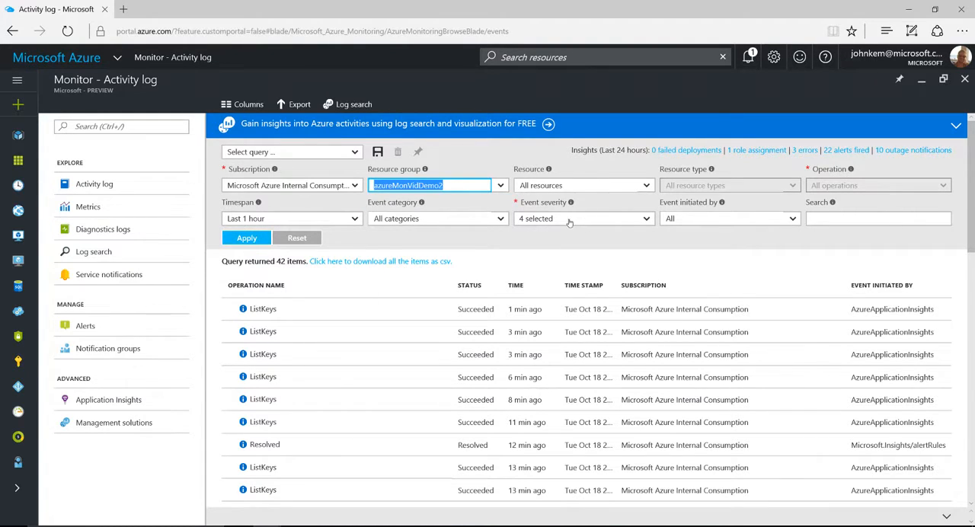
{"action": "left_click", "coordinate": [583, 219]}
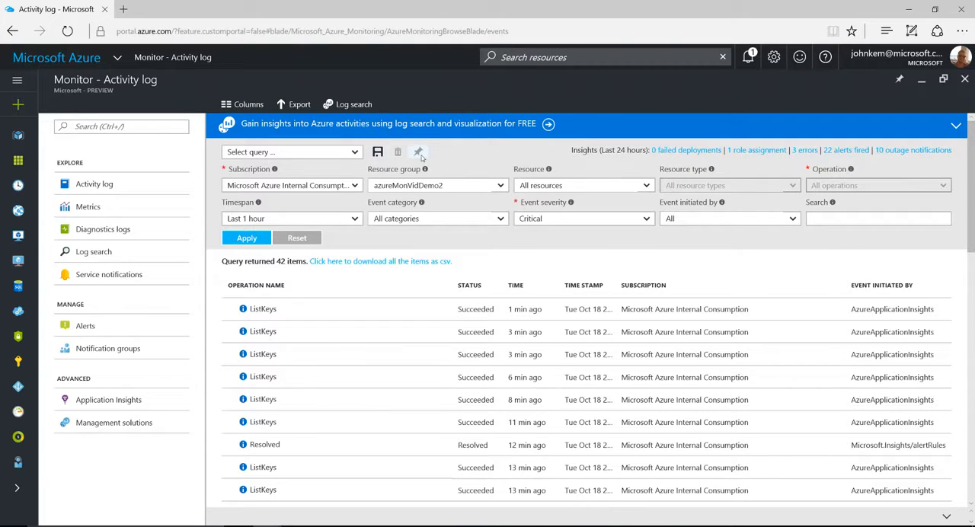
{"action": "mouse_move", "coordinate": [418, 152]}
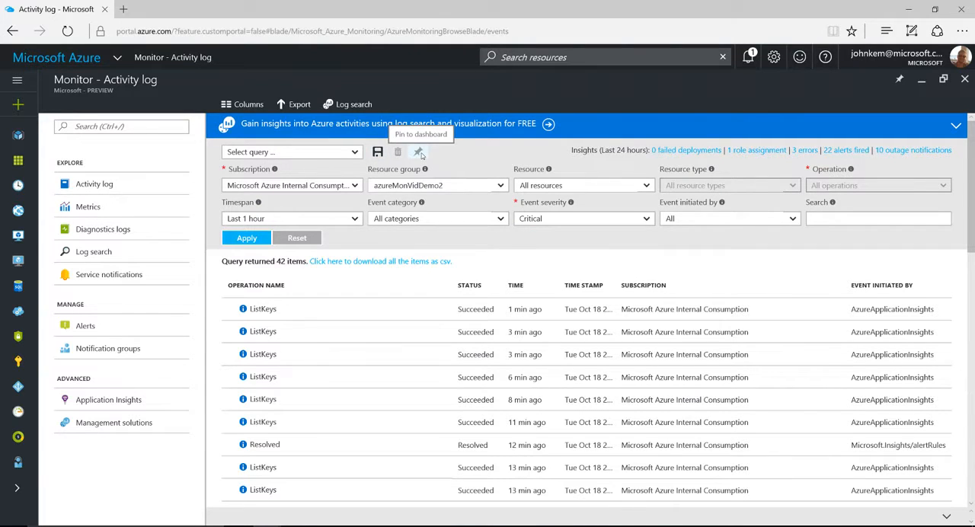
{"action": "mouse_move", "coordinate": [568, 172]}
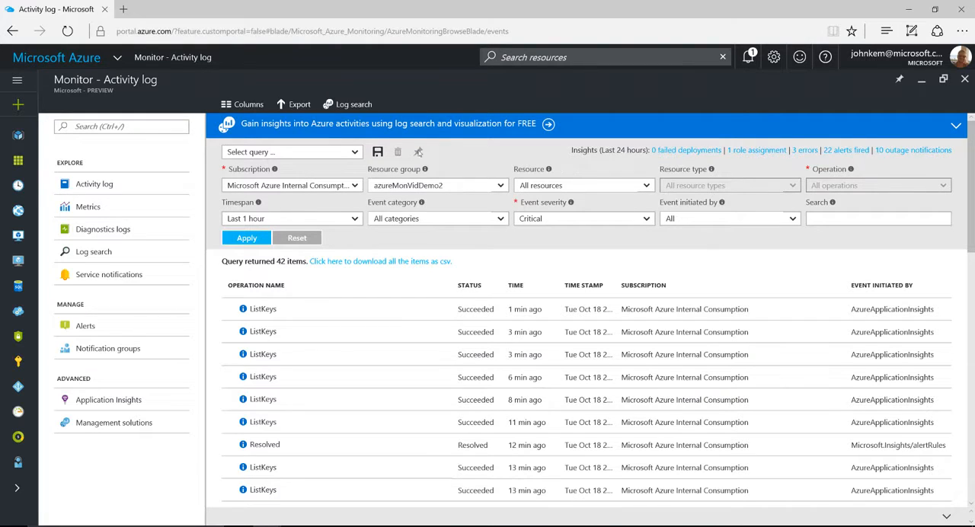
Start an activity log export to a storage account under the Azure Pass subscription
{"action": "left_click", "coordinate": [299, 104]}
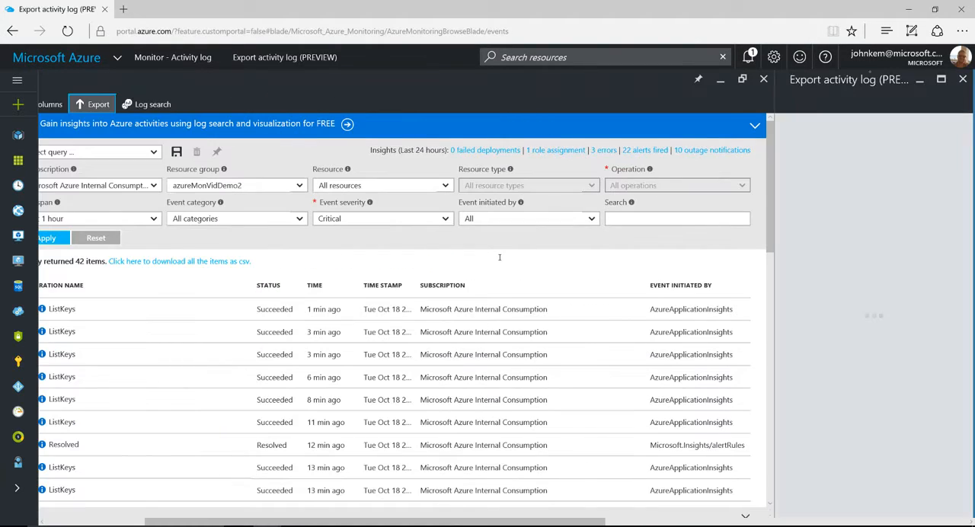
{"action": "left_click", "coordinate": [97, 103]}
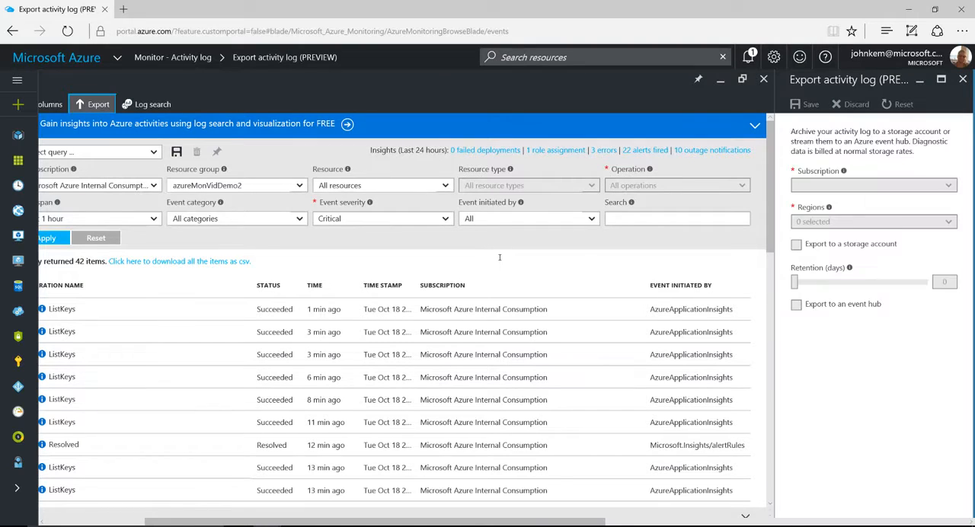
{"action": "left_click", "coordinate": [872, 185]}
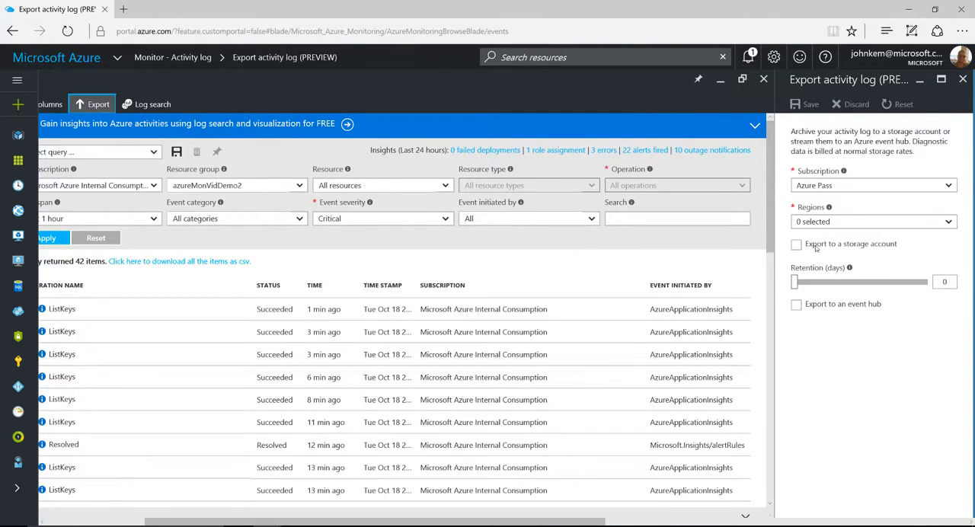
{"action": "left_click", "coordinate": [795, 244]}
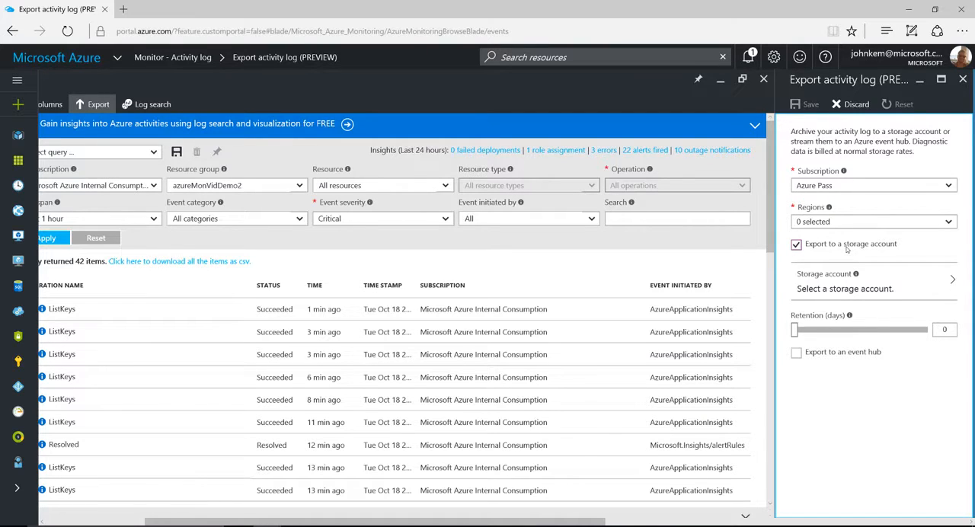
Slide retention to 213 days and back to zero, then discard the export settings
{"action": "left_click_drag", "start_coordinate": [795, 329], "coordinate": [871, 329]}
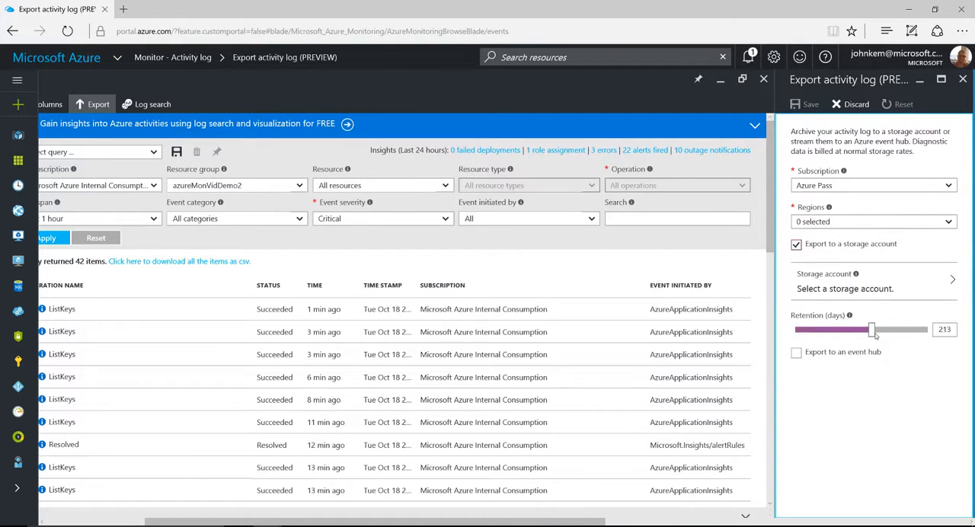
{"action": "left_click_drag", "start_coordinate": [872, 329], "coordinate": [795, 329]}
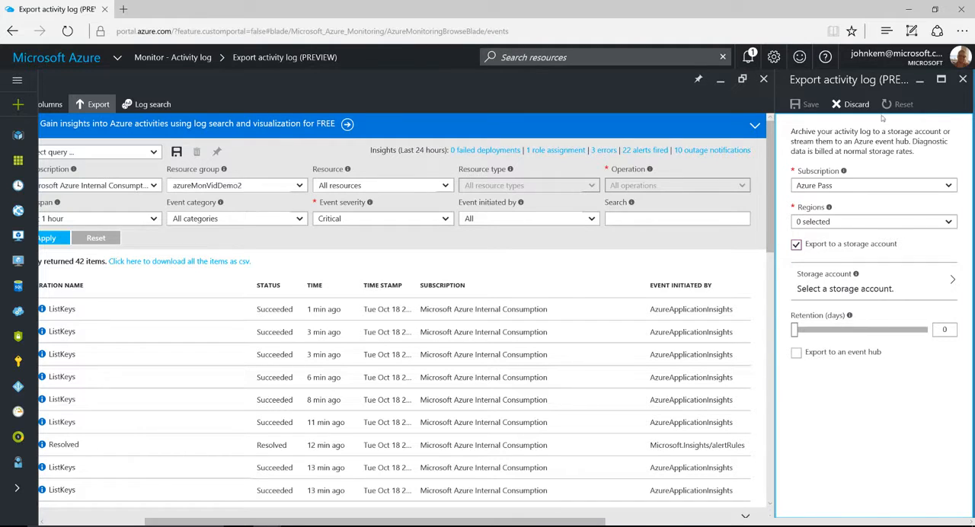
{"action": "left_click", "coordinate": [796, 243]}
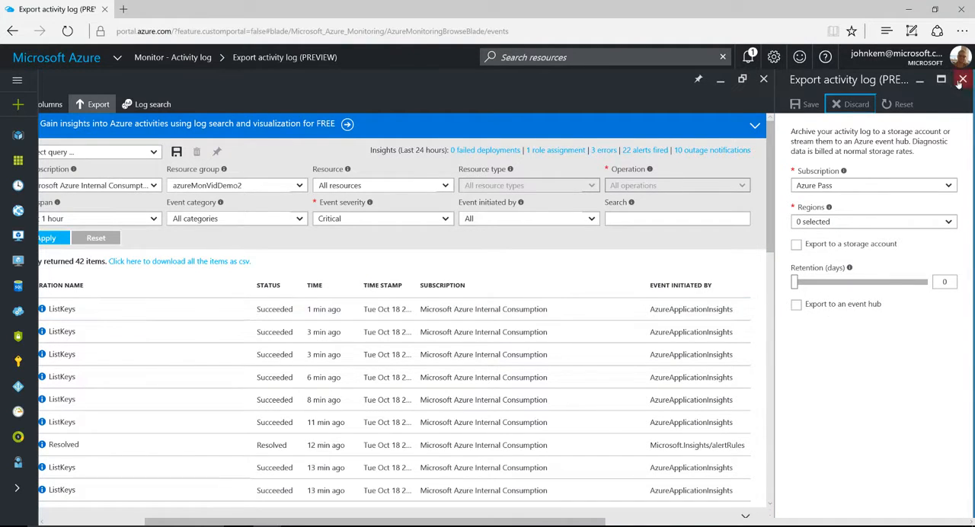
{"action": "left_click", "coordinate": [962, 79]}
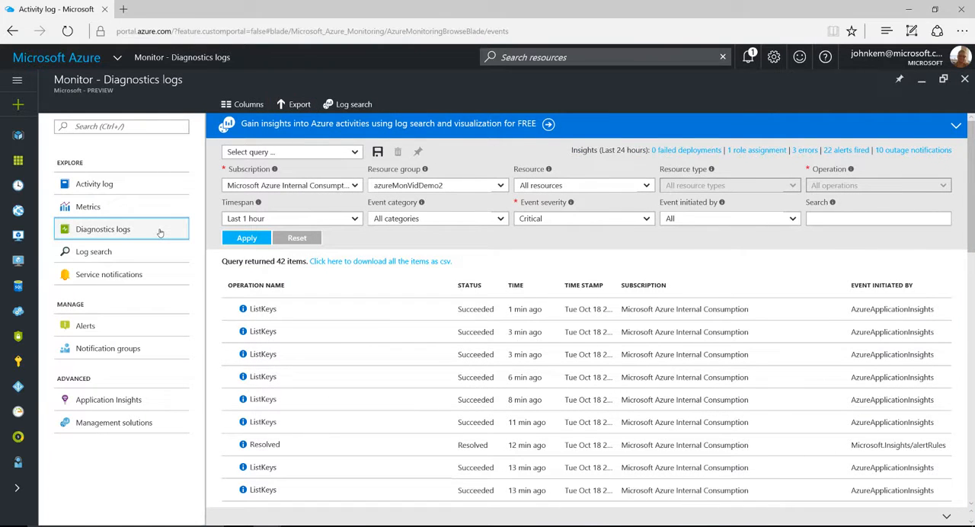
Review every resource's diagnostics status in Diagnostics logs, then go to Metrics
{"action": "left_click", "coordinate": [102, 228]}
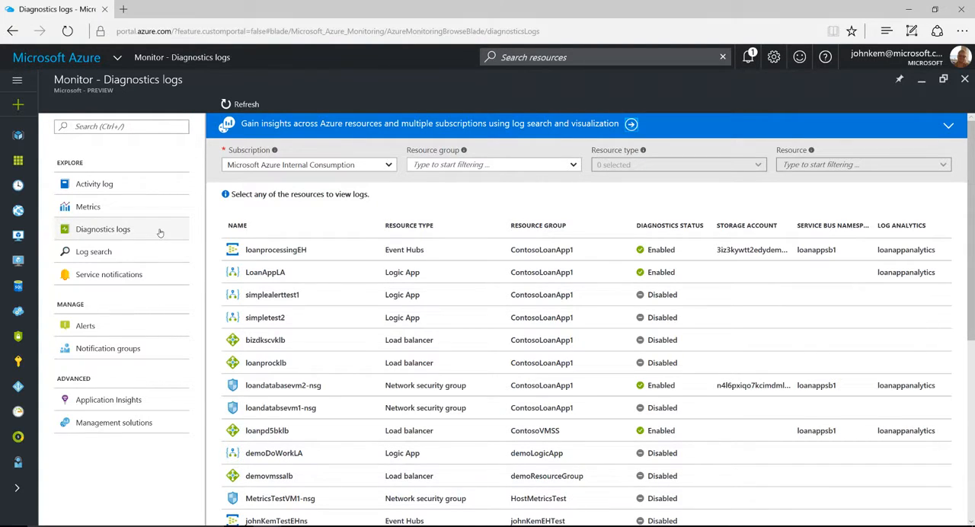
{"action": "left_click", "coordinate": [102, 228]}
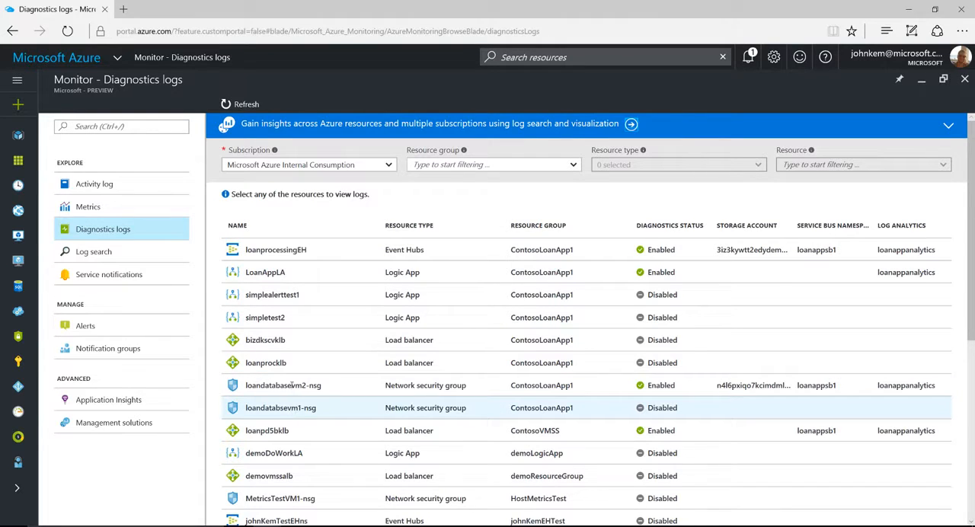
{"action": "left_click", "coordinate": [282, 384]}
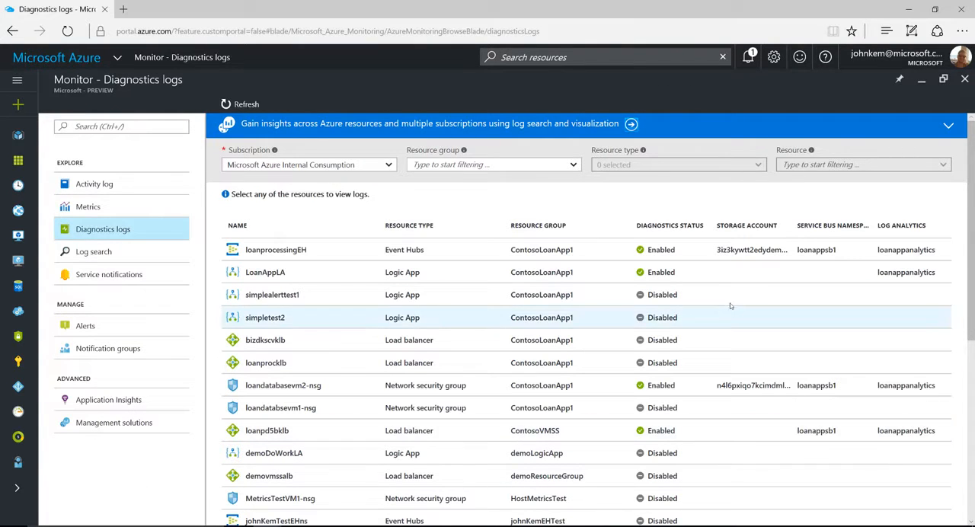
{"action": "mouse_move", "coordinate": [885, 243]}
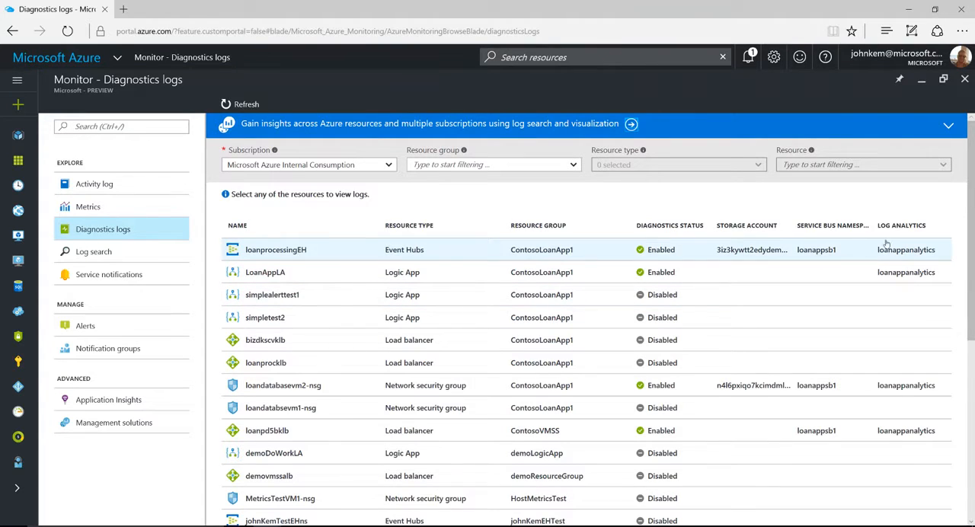
{"action": "mouse_move", "coordinate": [748, 272]}
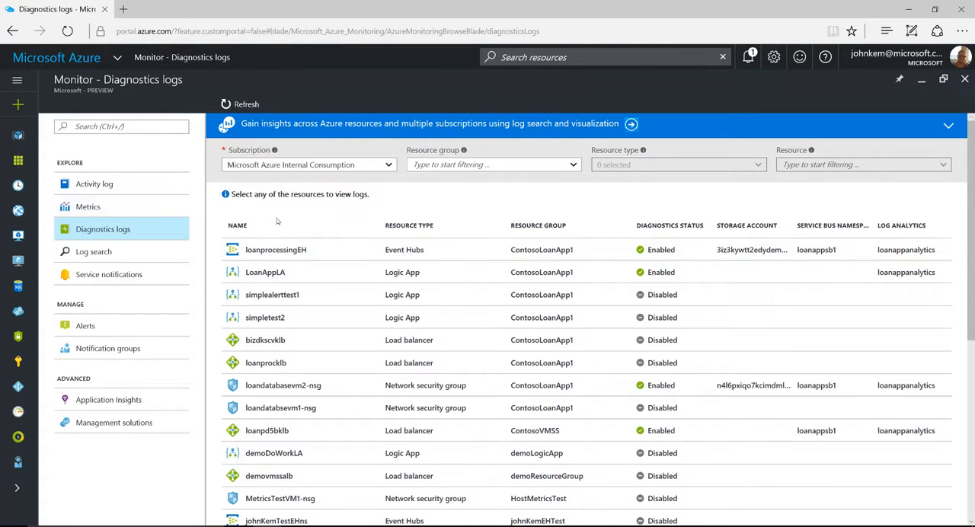
{"action": "left_click", "coordinate": [87, 206]}
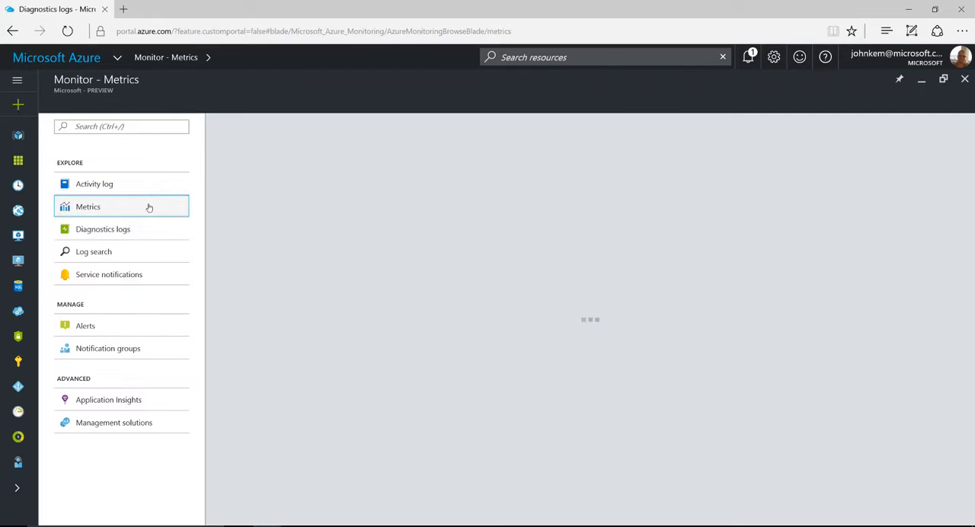
Load the Metrics page for the loandatabasevm2 virtual machine
{"action": "left_click", "coordinate": [87, 206]}
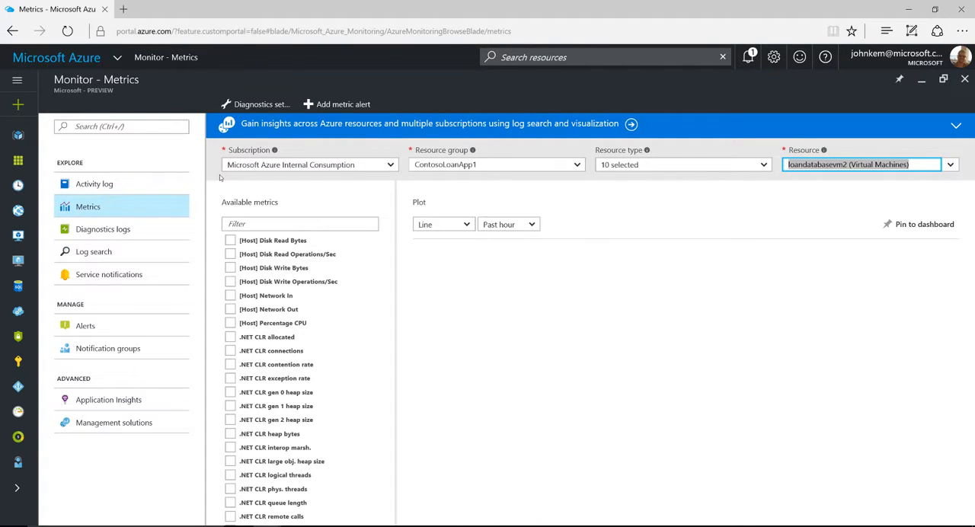
{"action": "mouse_move", "coordinate": [669, 176]}
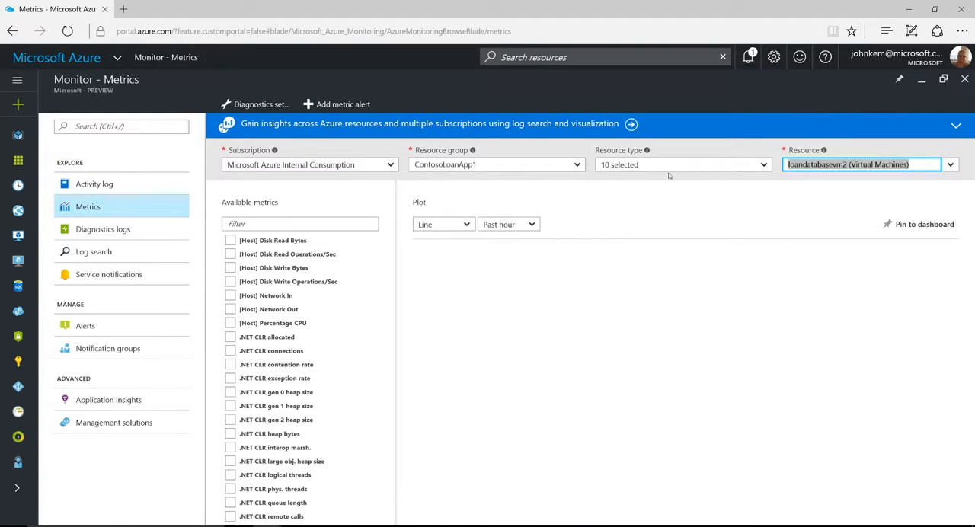
{"action": "mouse_move", "coordinate": [284, 341]}
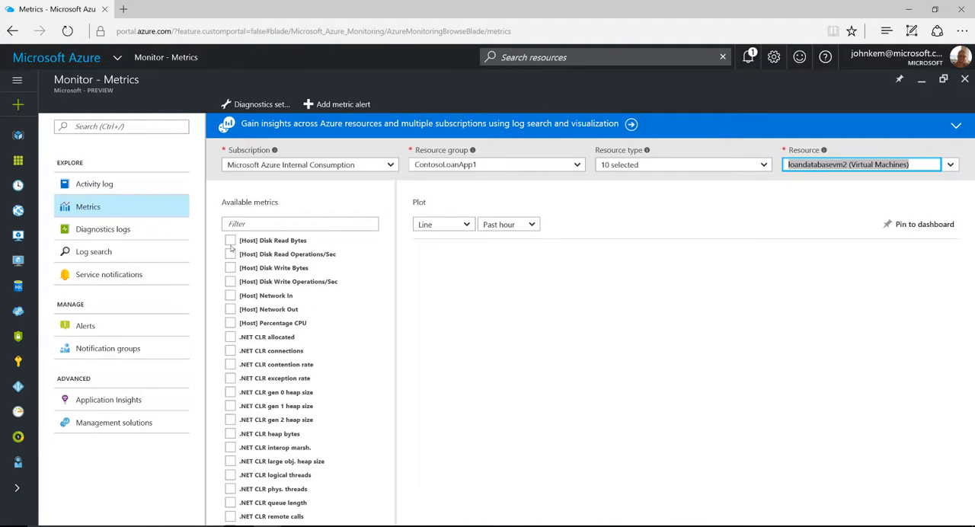
{"action": "mouse_move", "coordinate": [231, 297]}
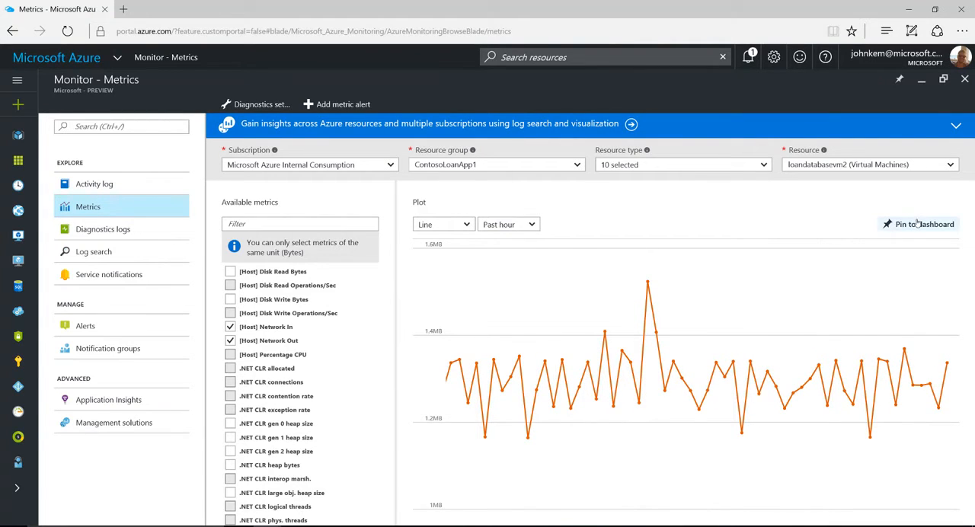
{"action": "mouse_move", "coordinate": [605, 304]}
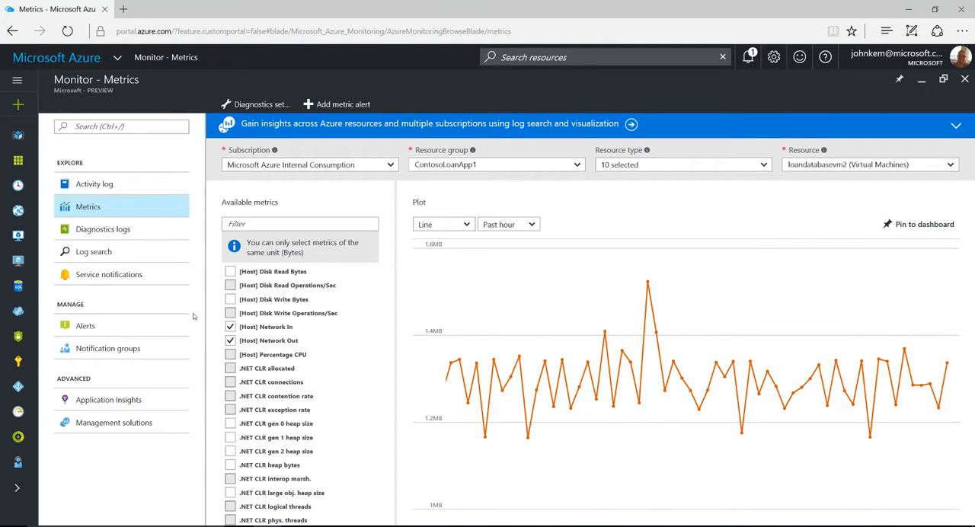
Inspect the toomanymessages alert rule (IncomingQueue above 3 over 5 minutes), then close it
{"action": "left_click", "coordinate": [85, 326]}
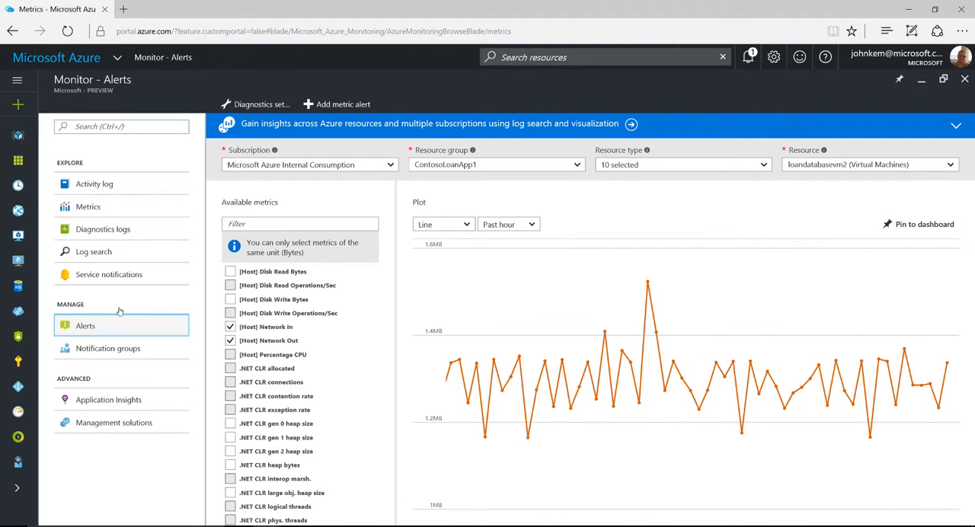
{"action": "left_click", "coordinate": [85, 325]}
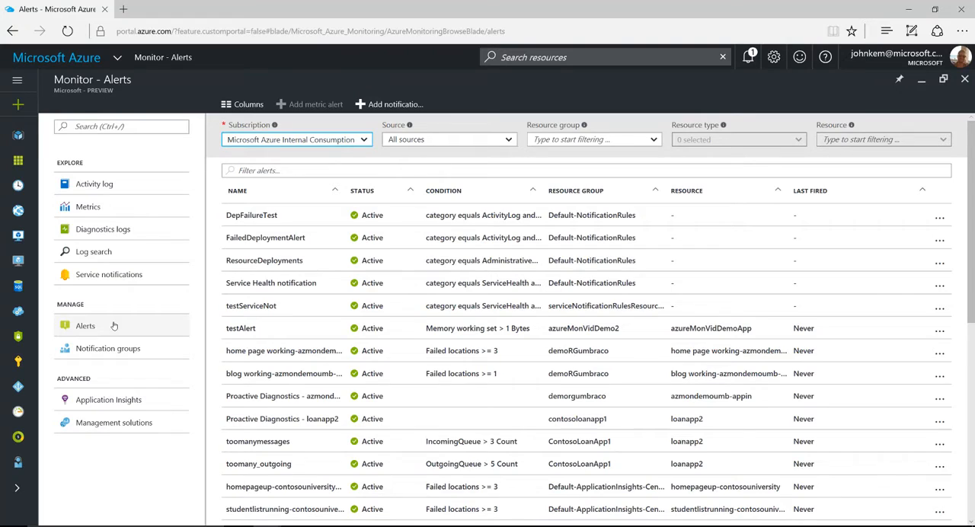
{"action": "left_click", "coordinate": [85, 325]}
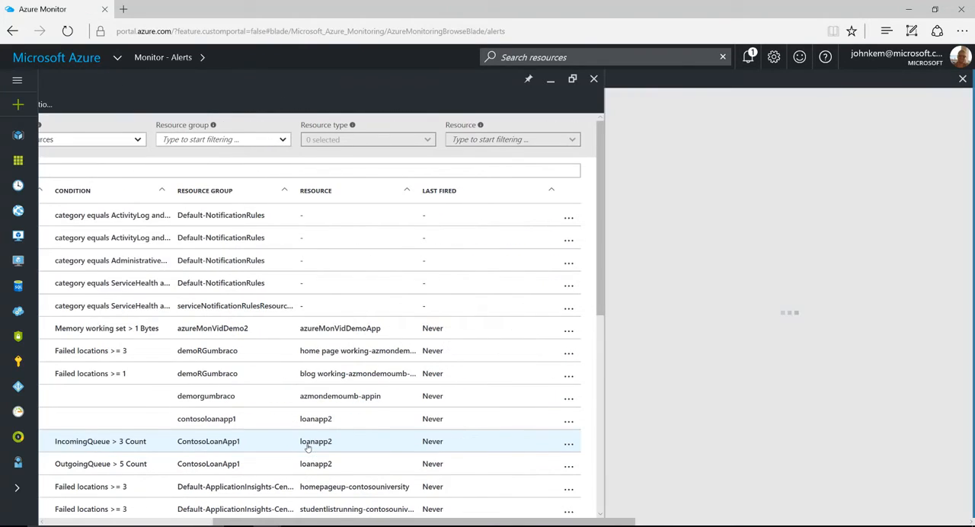
{"action": "left_click", "coordinate": [99, 441]}
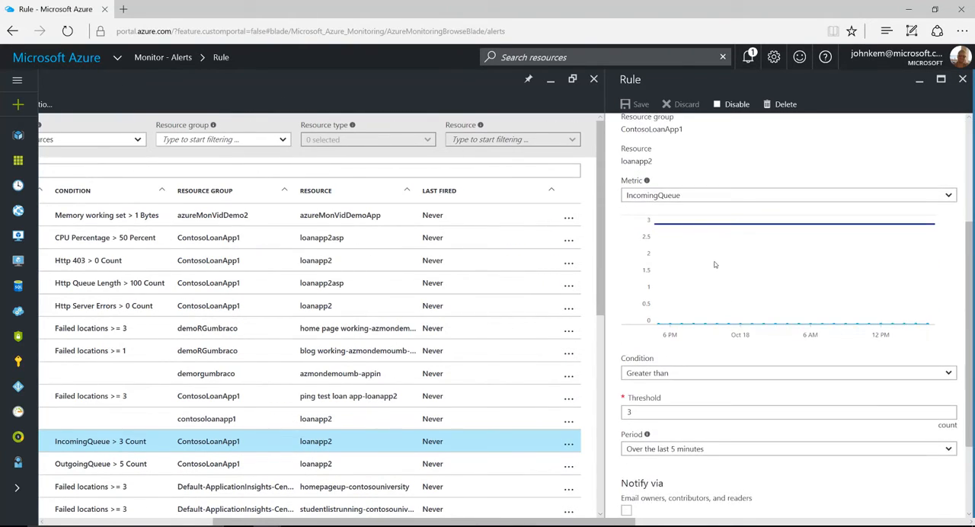
{"action": "scroll", "scroll_direction": "down", "scroll_amount": 3}
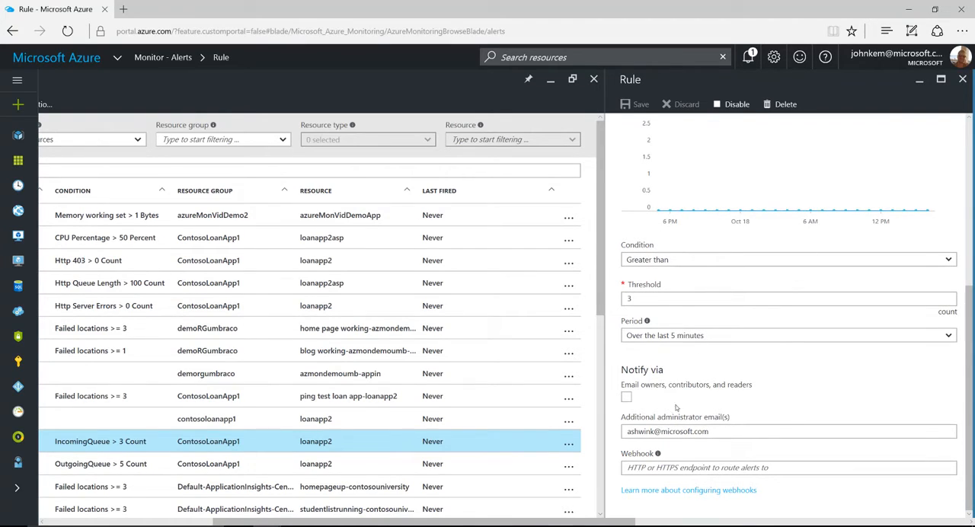
{"action": "double_click", "coordinate": [637, 416]}
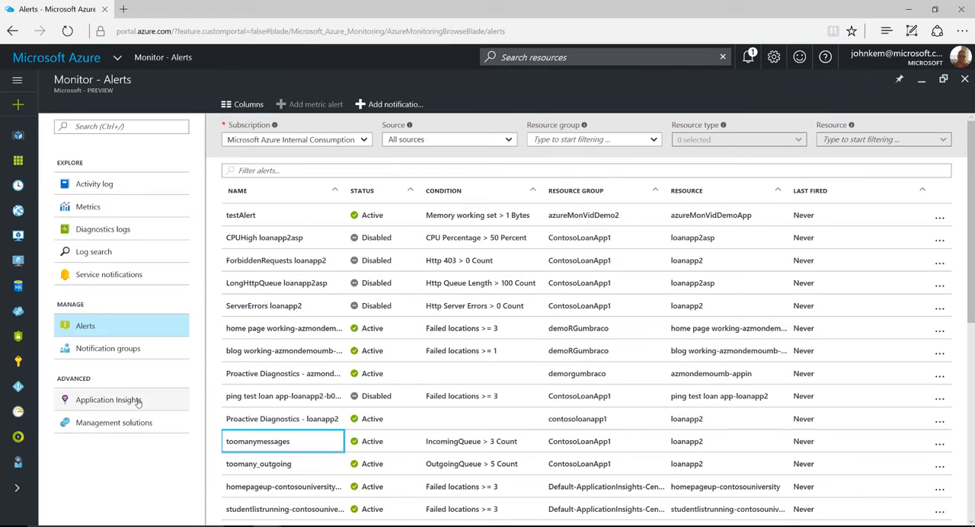
Visit Application Insights and Management solutions, ending on the Azure Monitor dashboard
{"action": "left_click", "coordinate": [108, 399]}
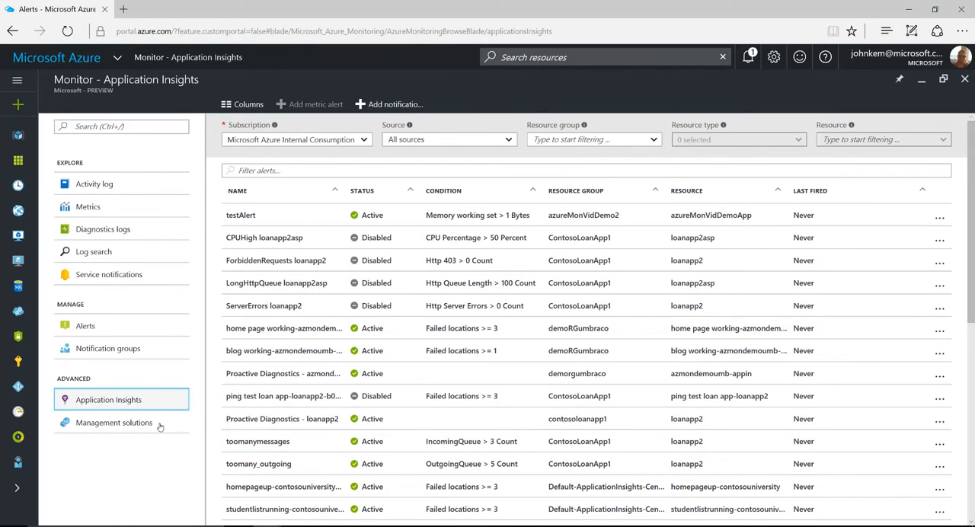
{"action": "left_click", "coordinate": [109, 399]}
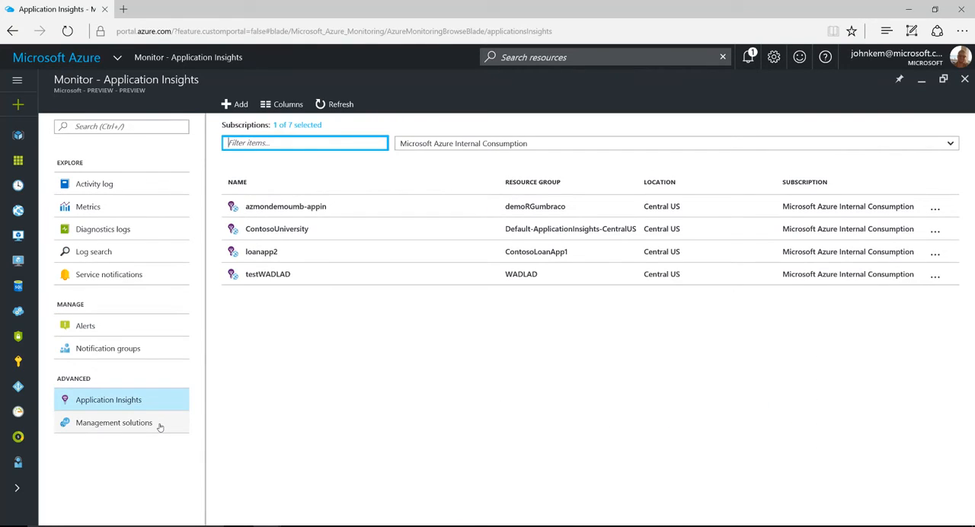
{"action": "left_click", "coordinate": [114, 423]}
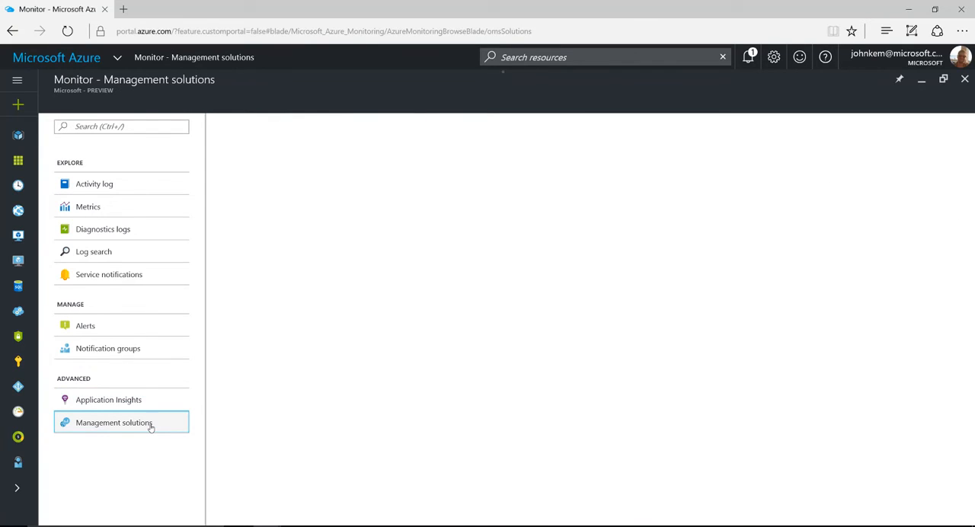
{"action": "left_click", "coordinate": [114, 423]}
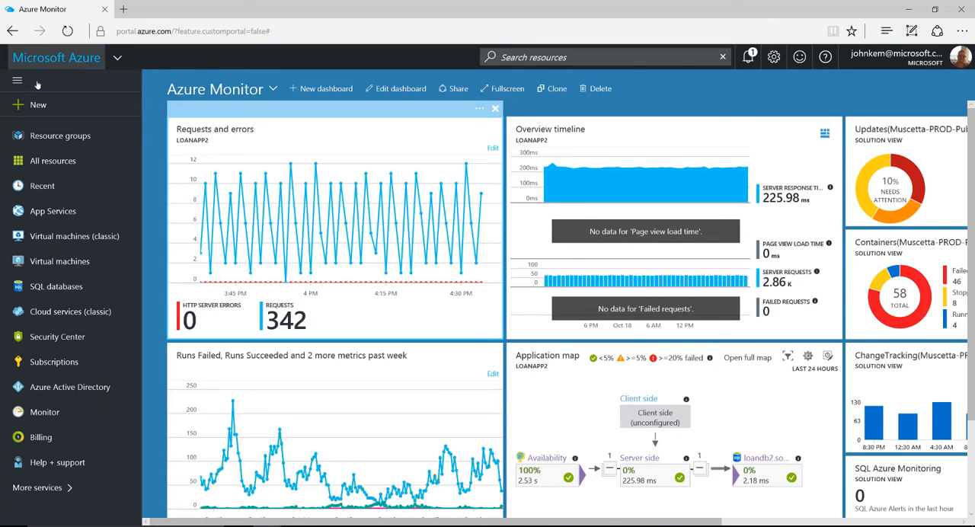
Collapse the left menu and scroll to the Resource security health and Recommendations tiles
{"action": "left_click", "coordinate": [17, 79]}
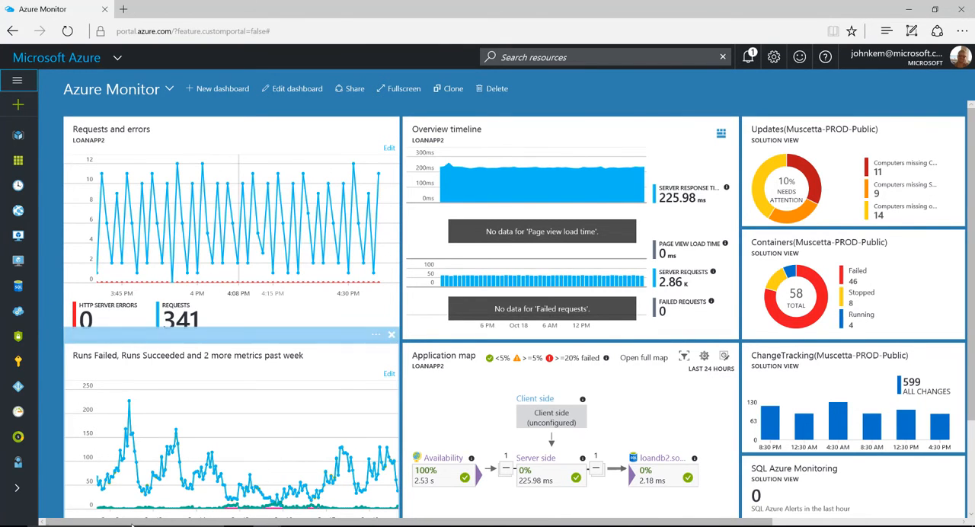
{"action": "scroll", "scroll_direction": "right", "scroll_amount": 3}
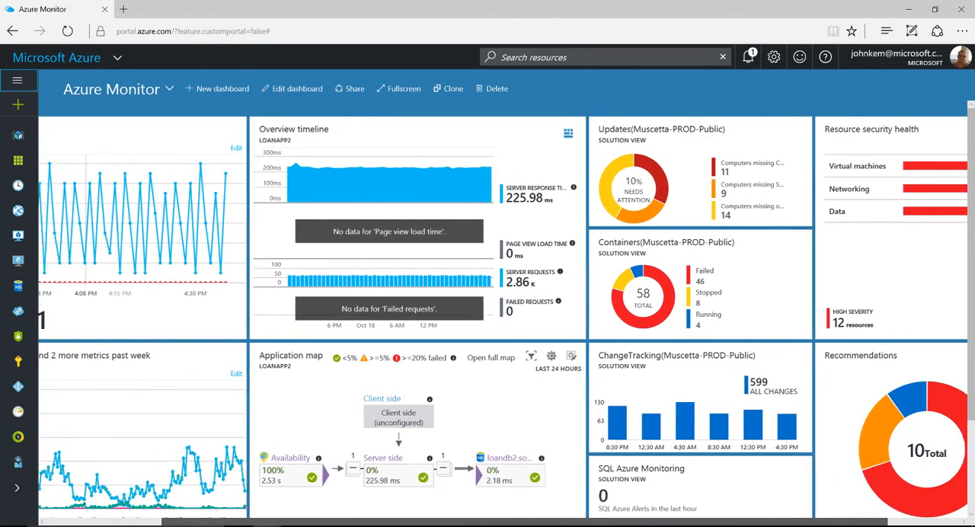
{"action": "scroll", "scroll_direction": "down", "scroll_amount": 3}
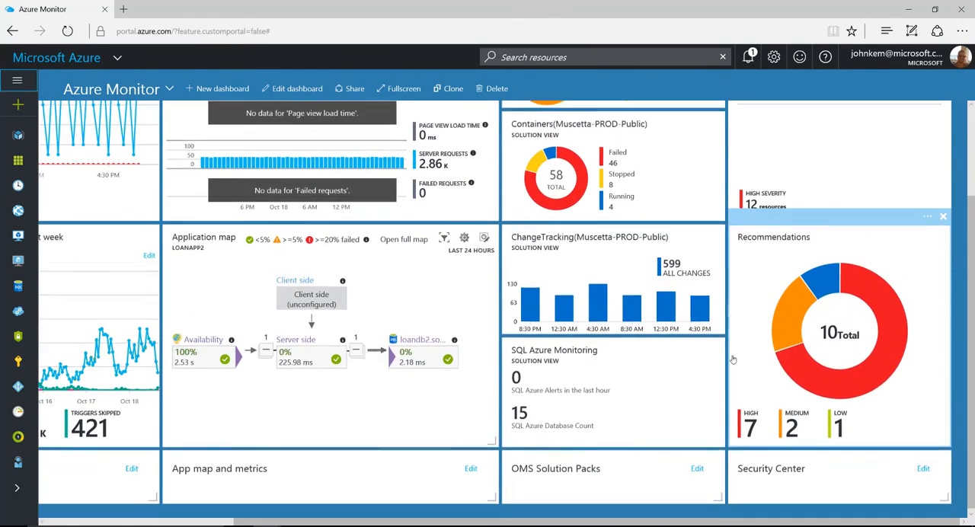